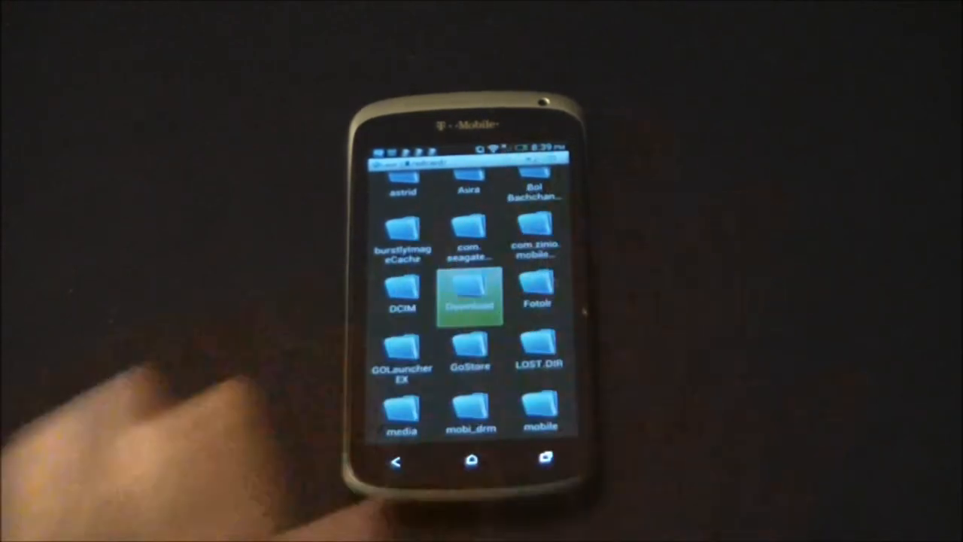
- Leave the file manager, launch Settings, and scroll the list down toward About
click(469, 297)
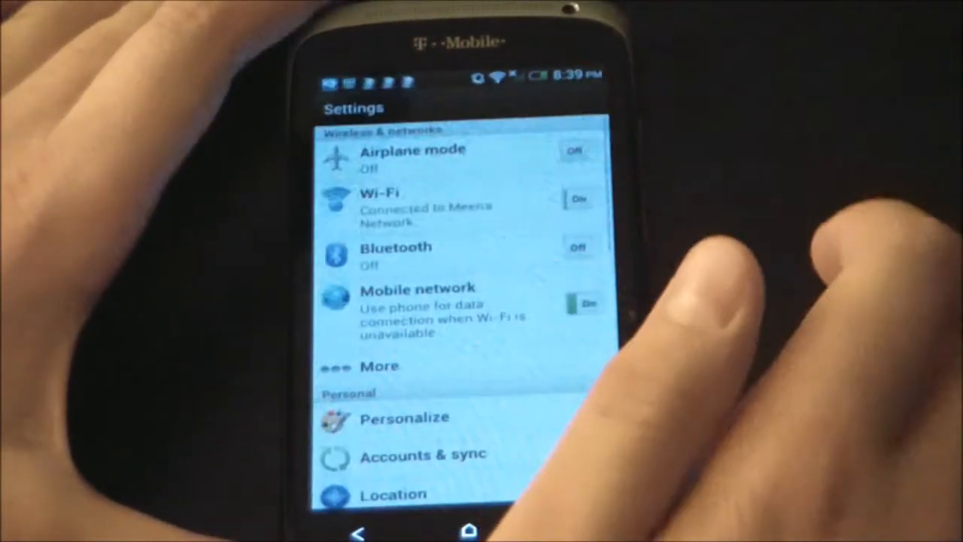
scroll(down, 3)
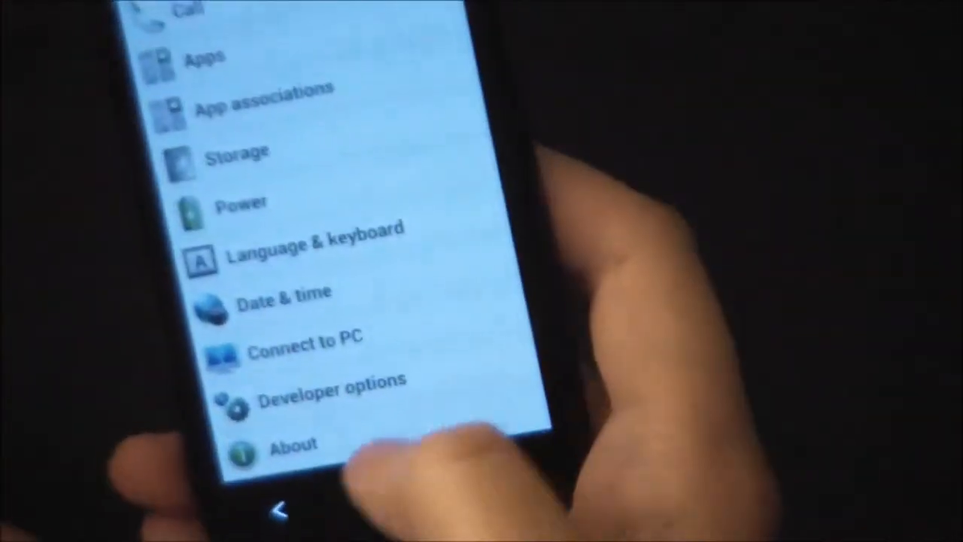